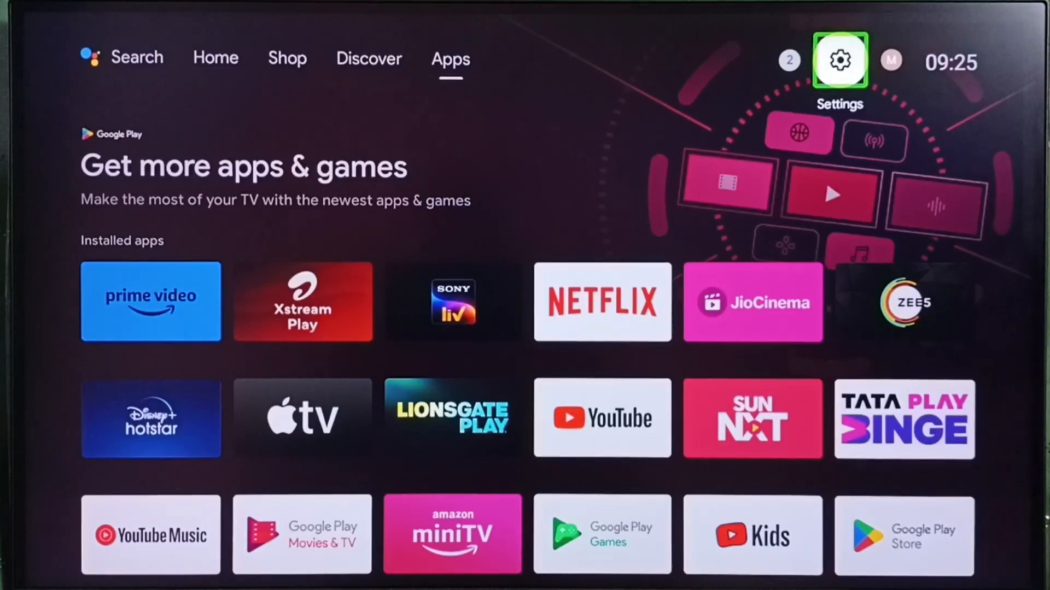
Go from the home screen into Settings and then the Device Preferences section.
click(840, 58)
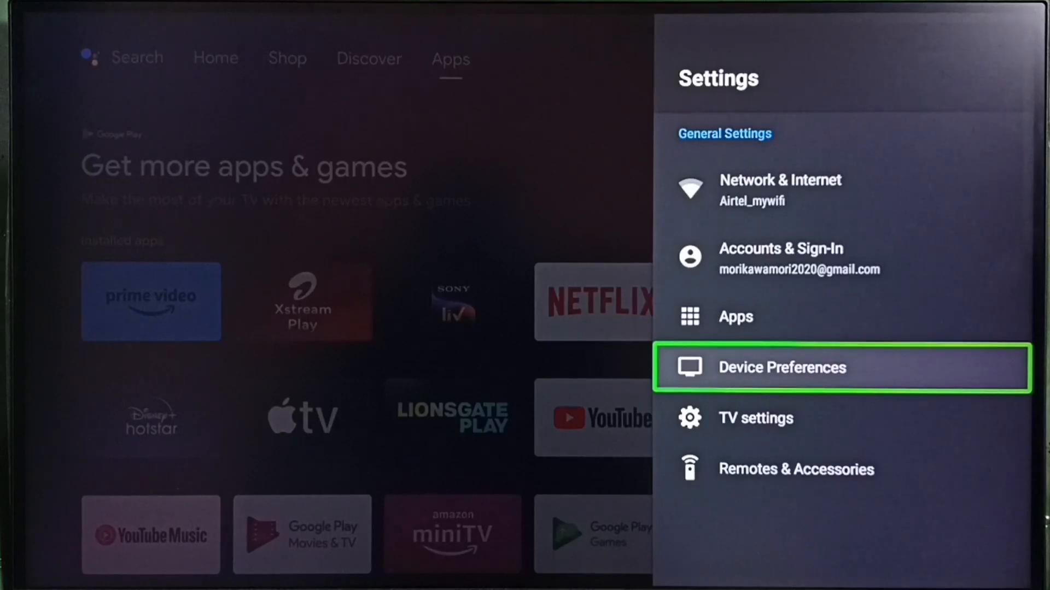
click(782, 367)
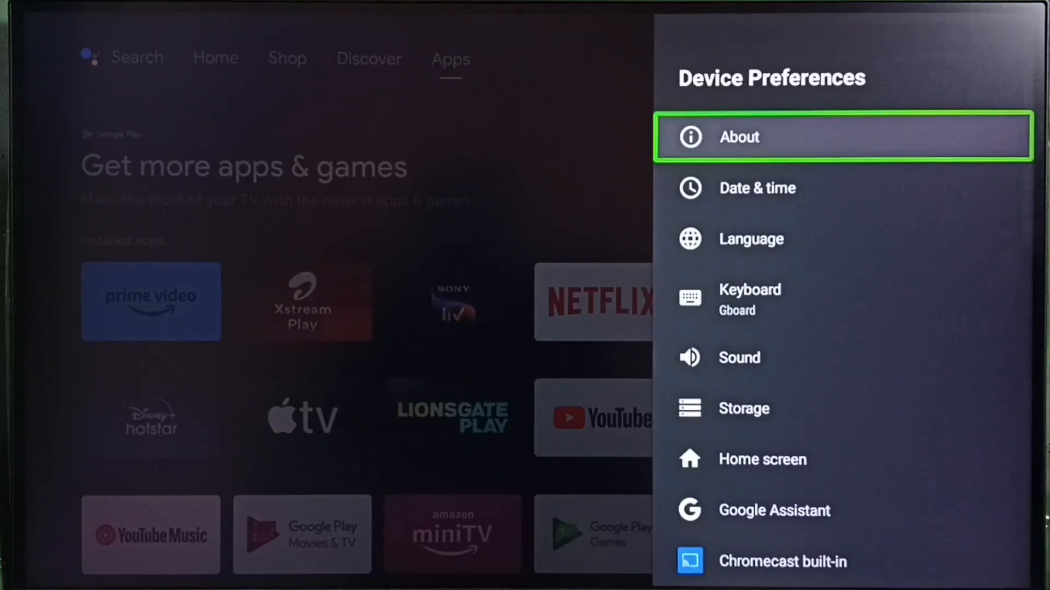
Enter the About page and move focus onto System update.
click(739, 136)
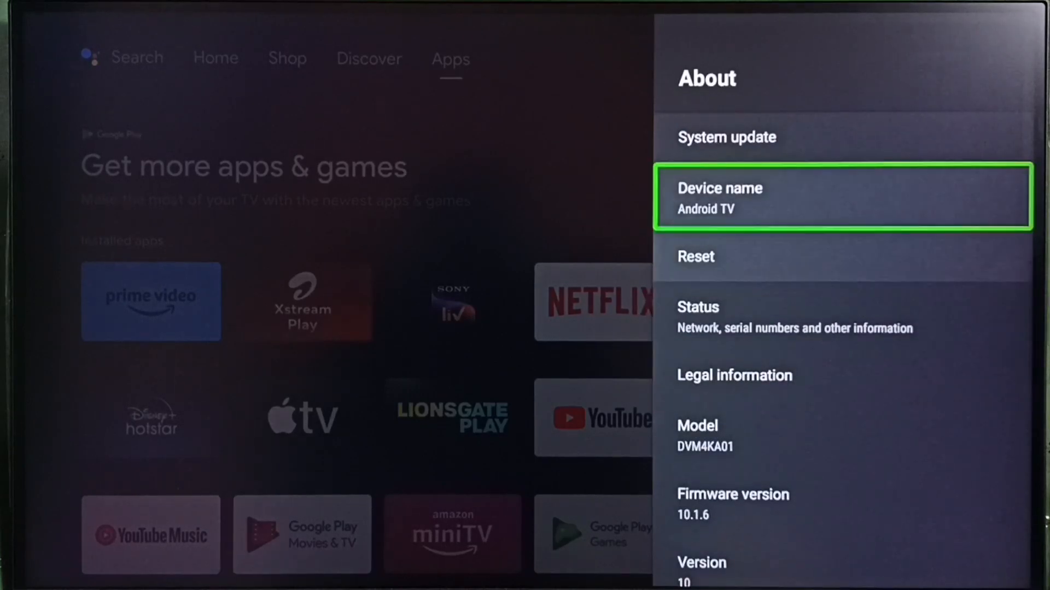
key(up)
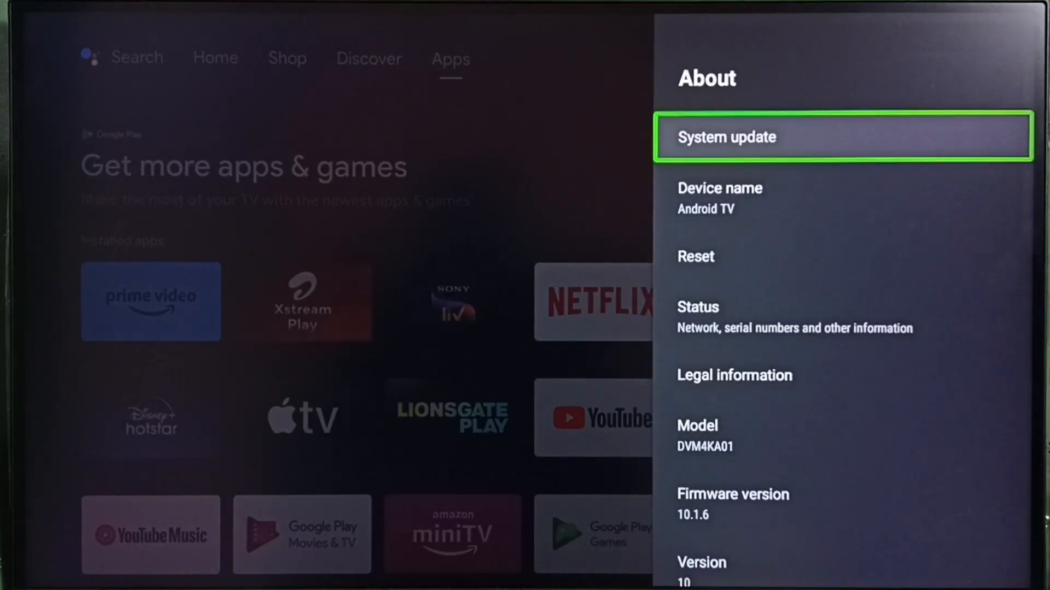